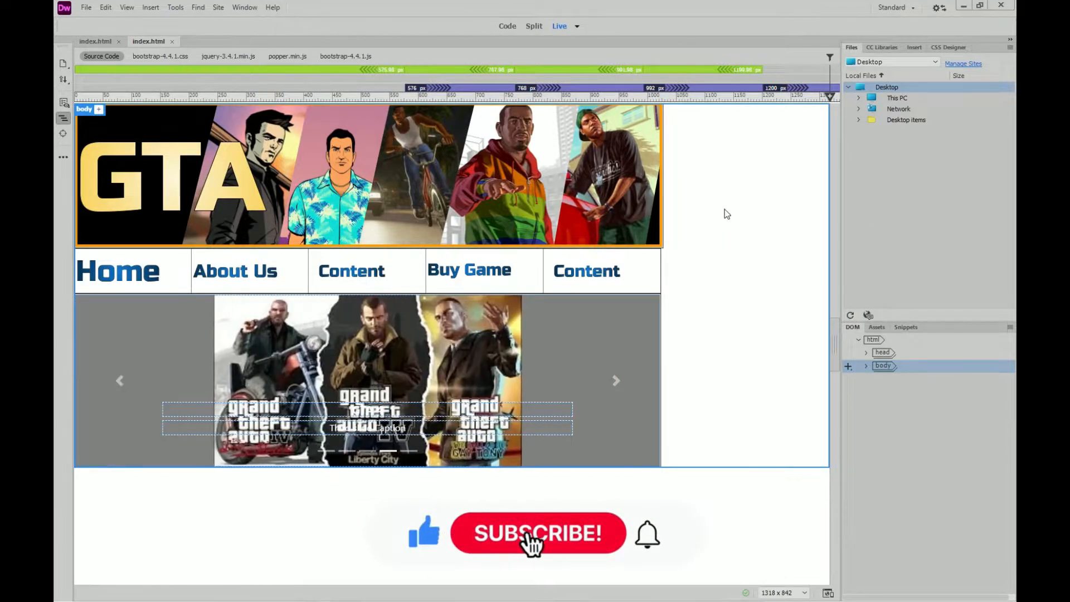
Show the page source and place the insertion point right after the carousel table's closing tag
click(538, 533)
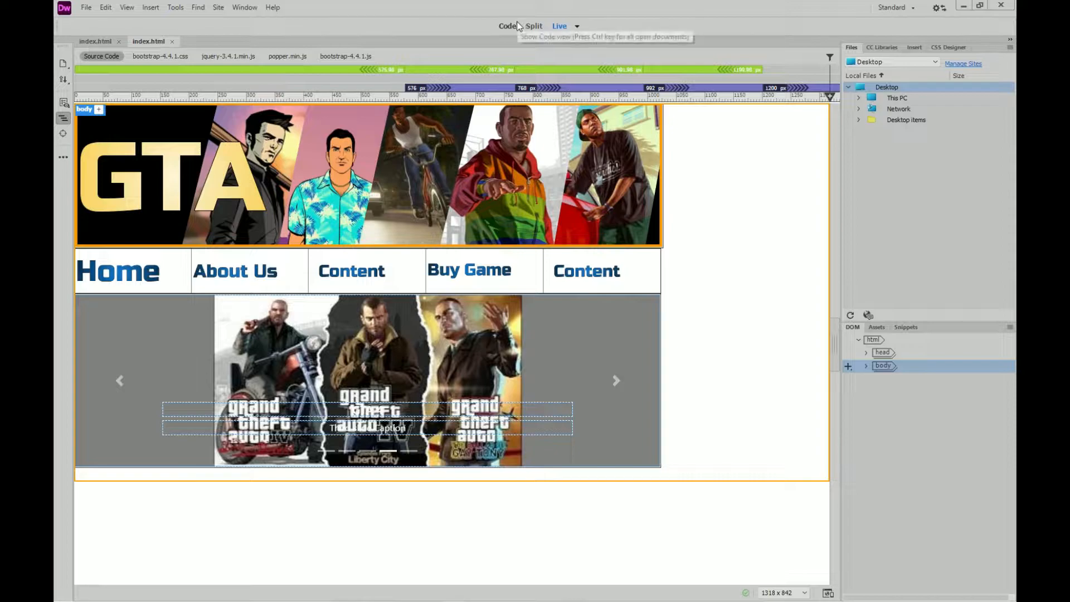
click(507, 26)
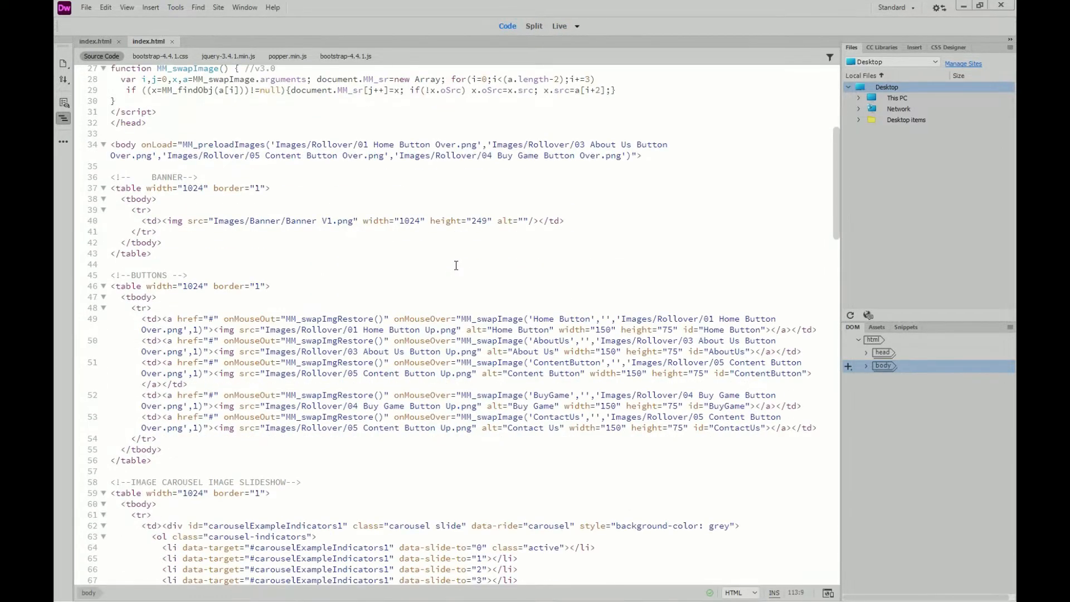
scroll(down, 3)
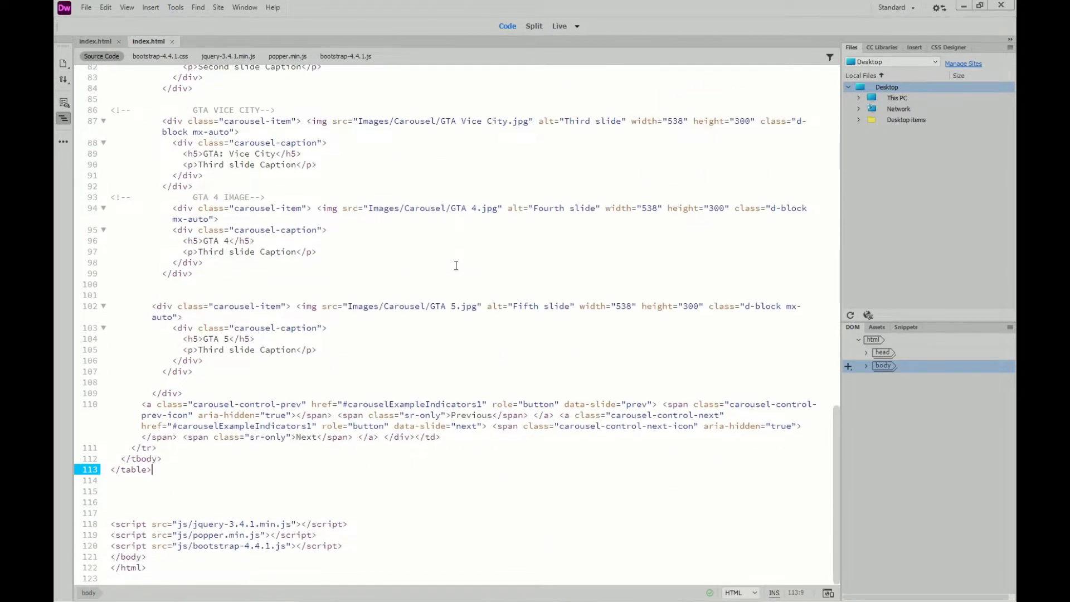
click(141, 458)
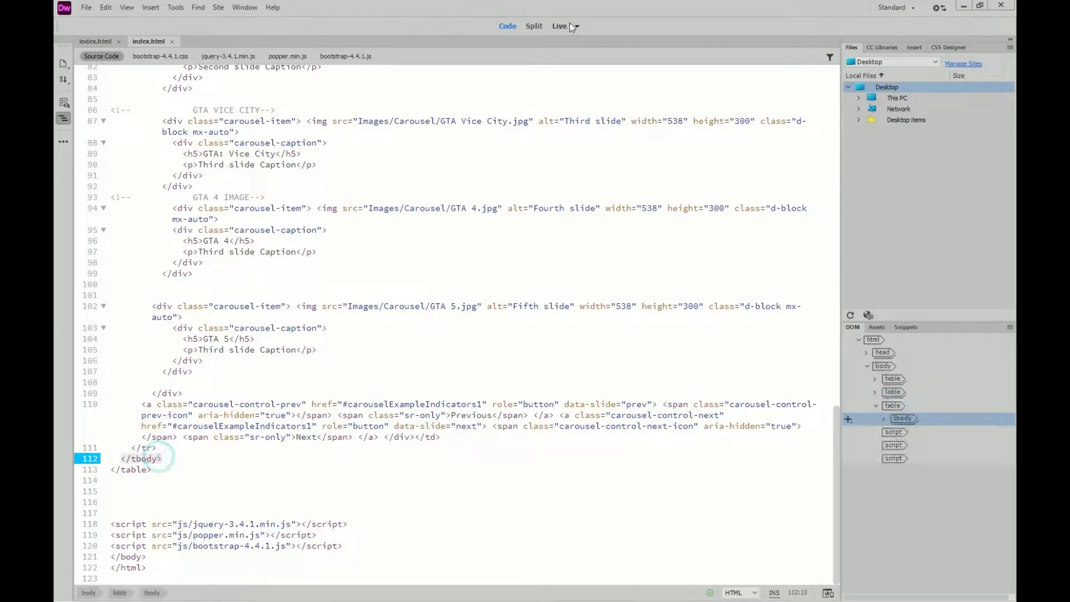
Switch to Split view so the code sits beside the live preview, scrolled to the carousel's end
click(558, 26)
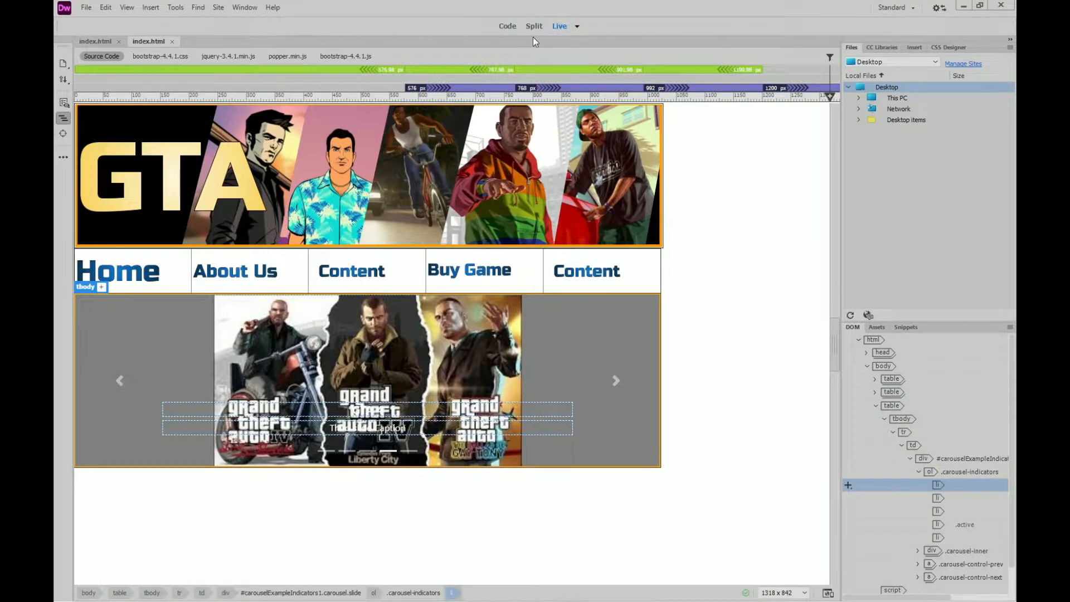
click(534, 26)
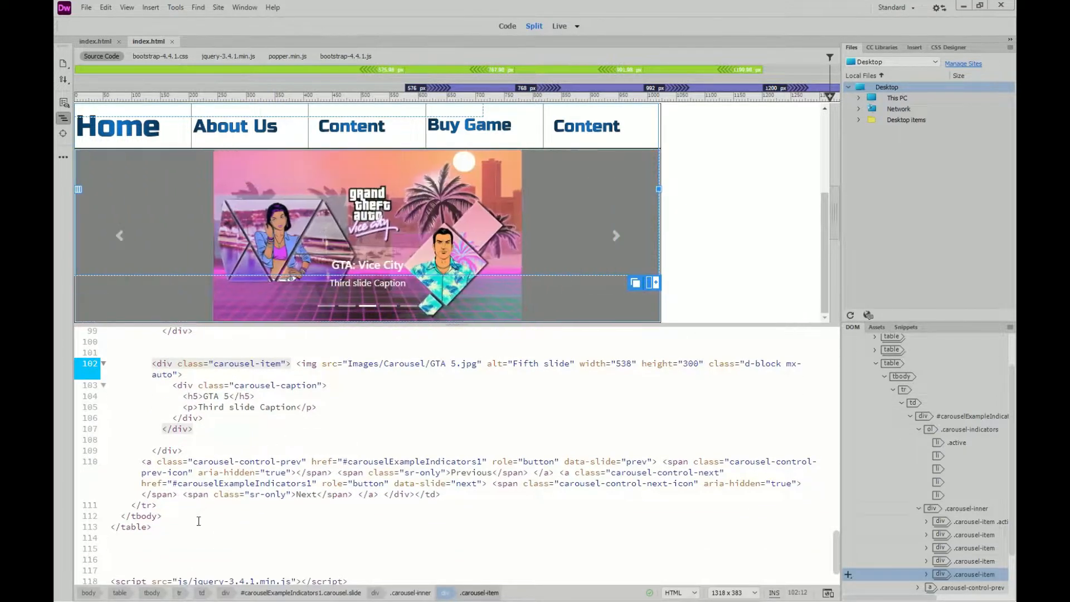
scroll(down, 3)
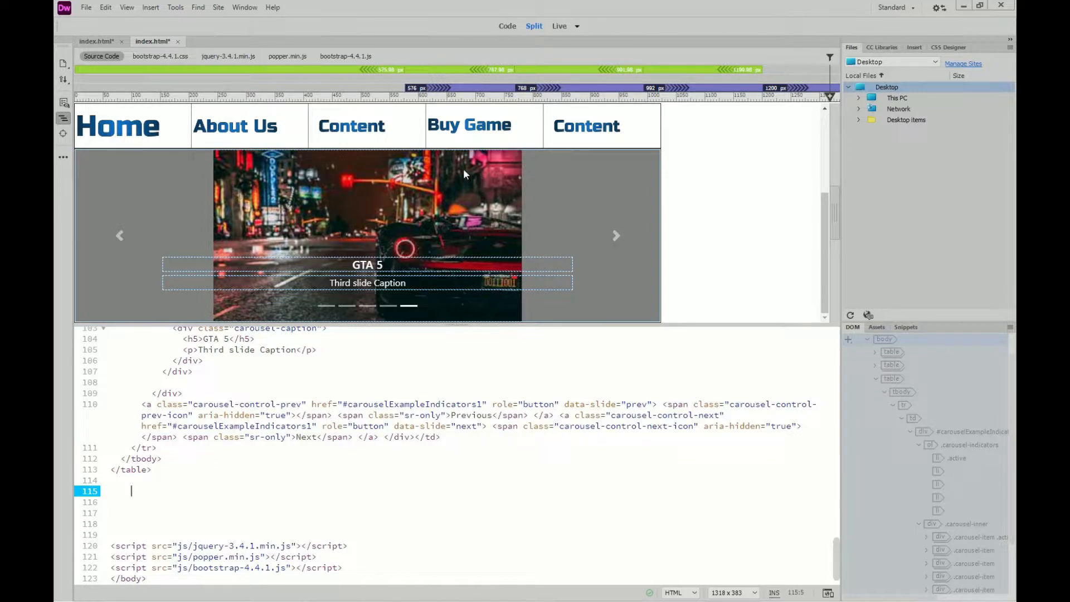
mouse_move(546, 163)
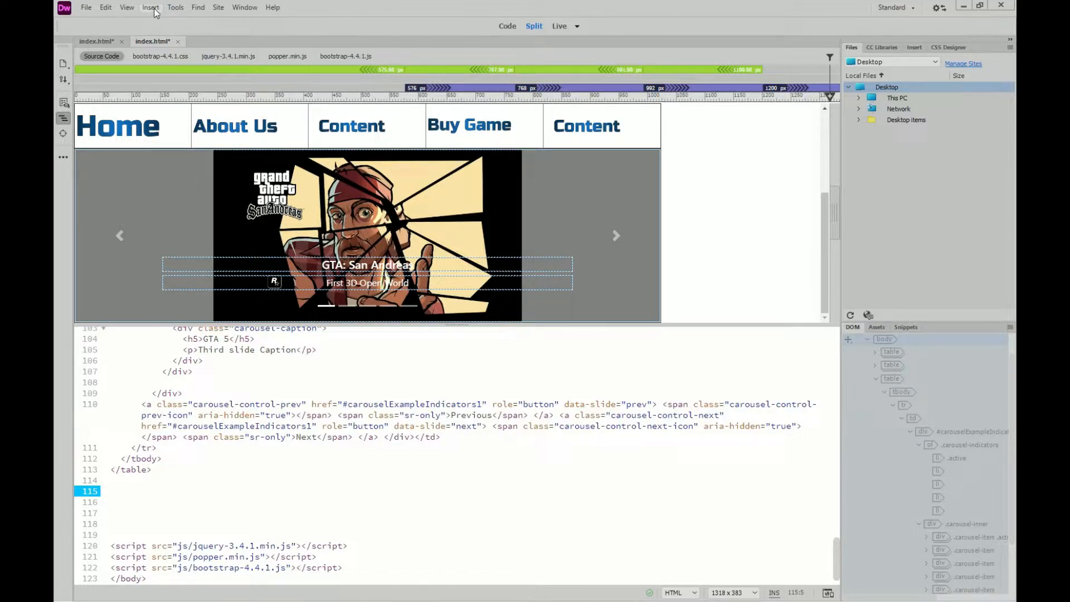
Start inserting a new table via Insert > Table, one row by one column, 1024 pixels wide
click(151, 8)
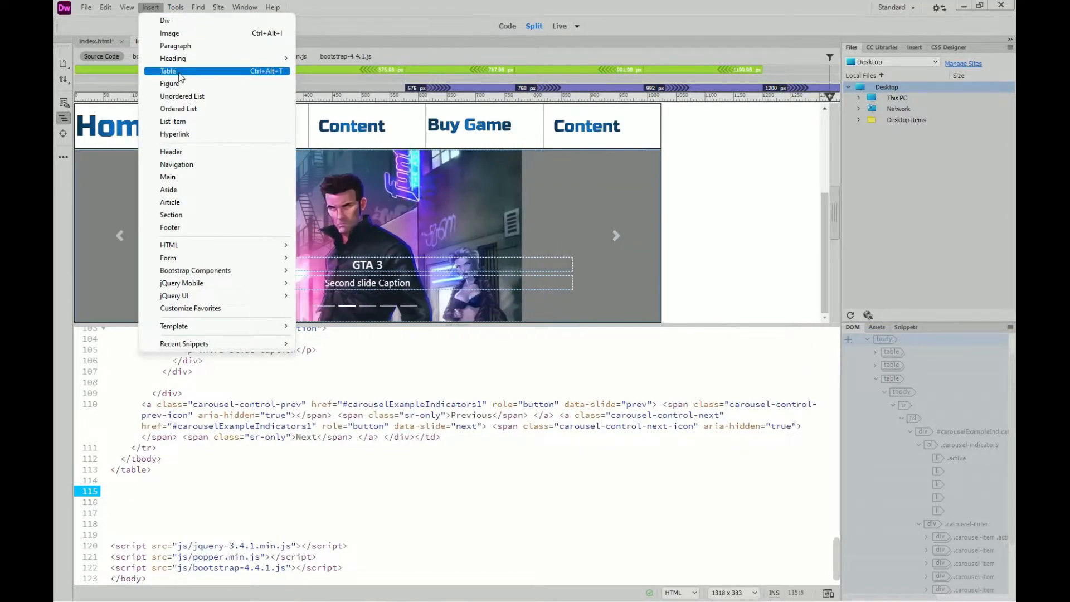
click(168, 70)
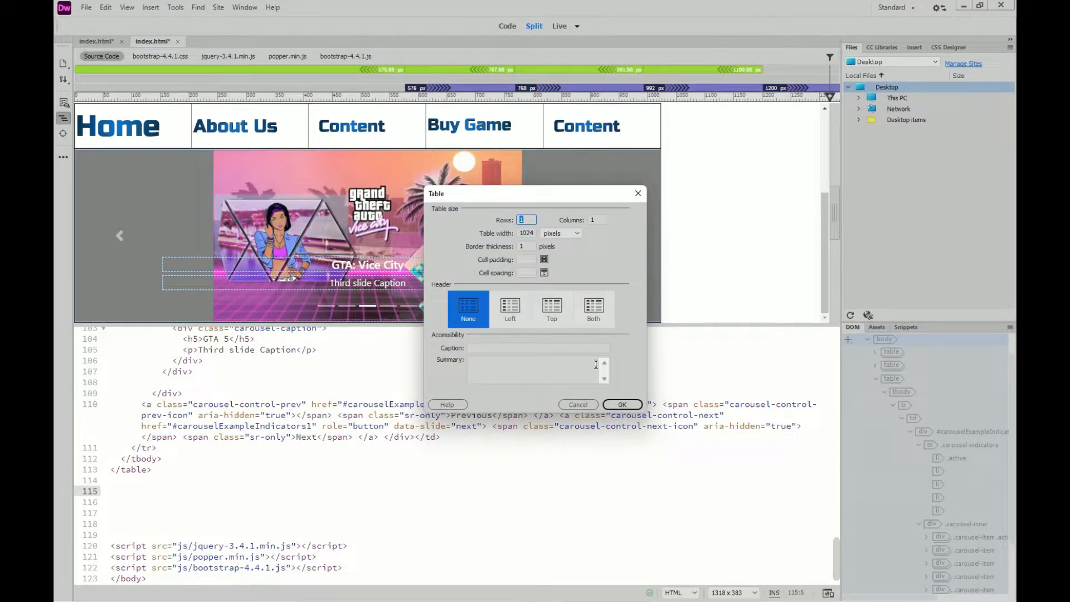
click(621, 403)
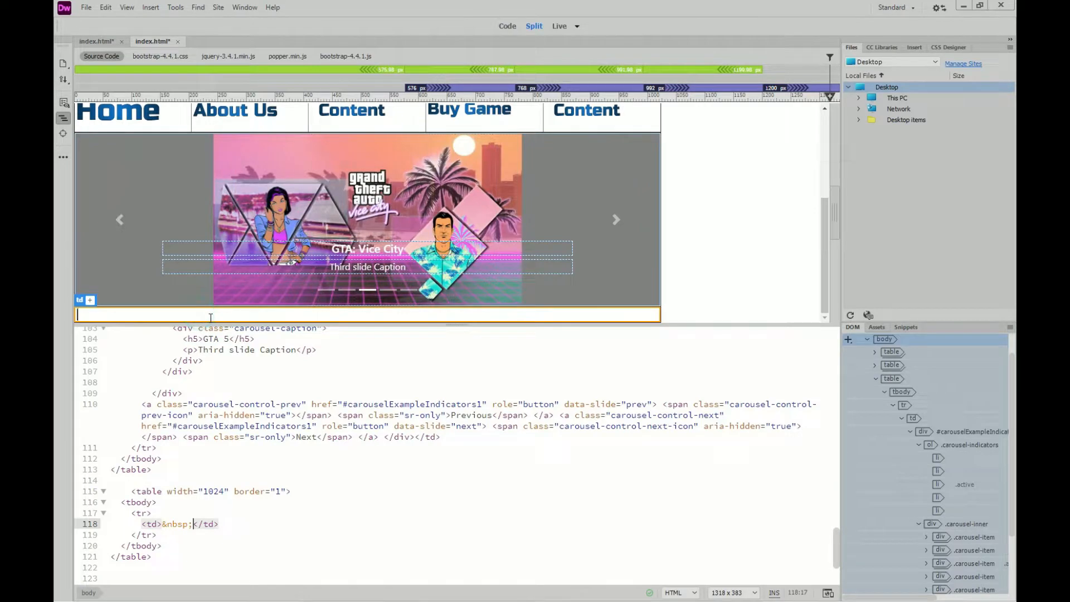
Fill the new cell with 'HELLO WORLD MY NAME IS KINGBOSS, WELCOME.'
text(HELLO WORLD)
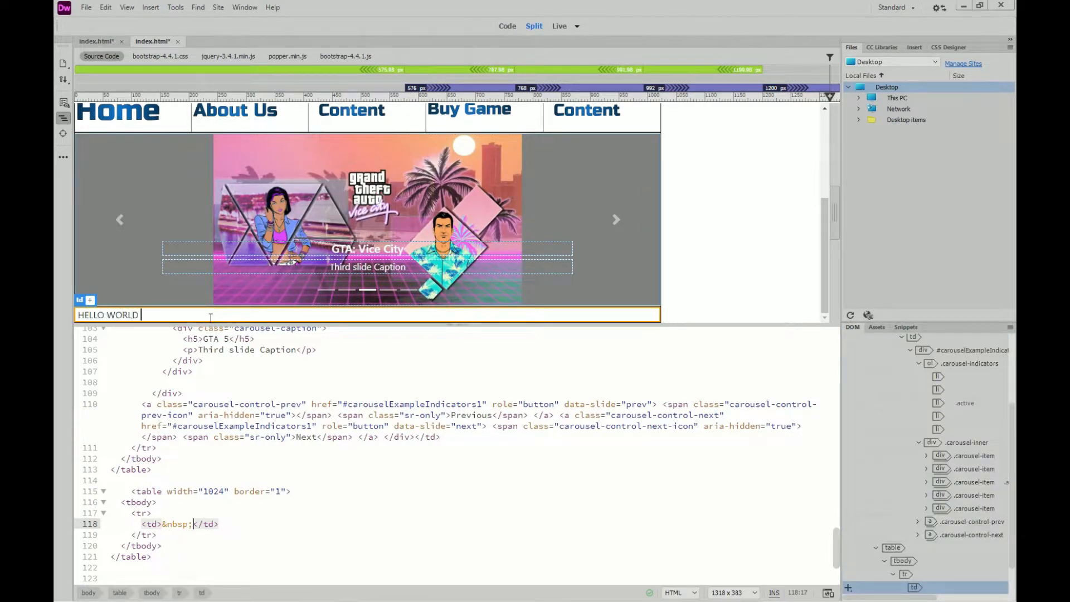
text(MY NAME IS KINGBO)
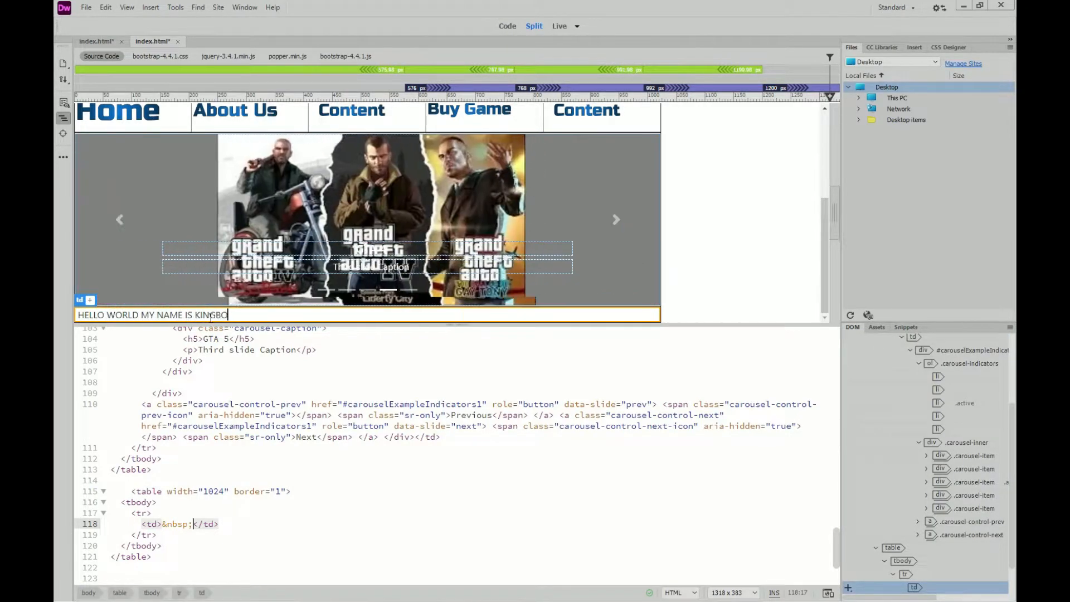
text(SS, WELCOME.)
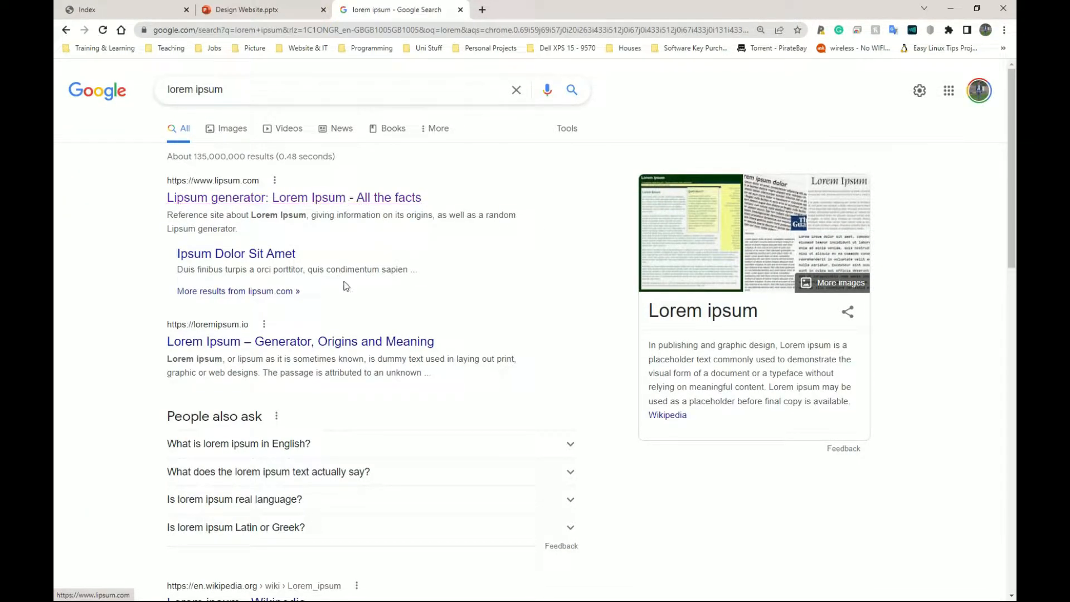
Open lipsum.com from the search results and copy its first Lorem Ipsum paragraph
click(294, 197)
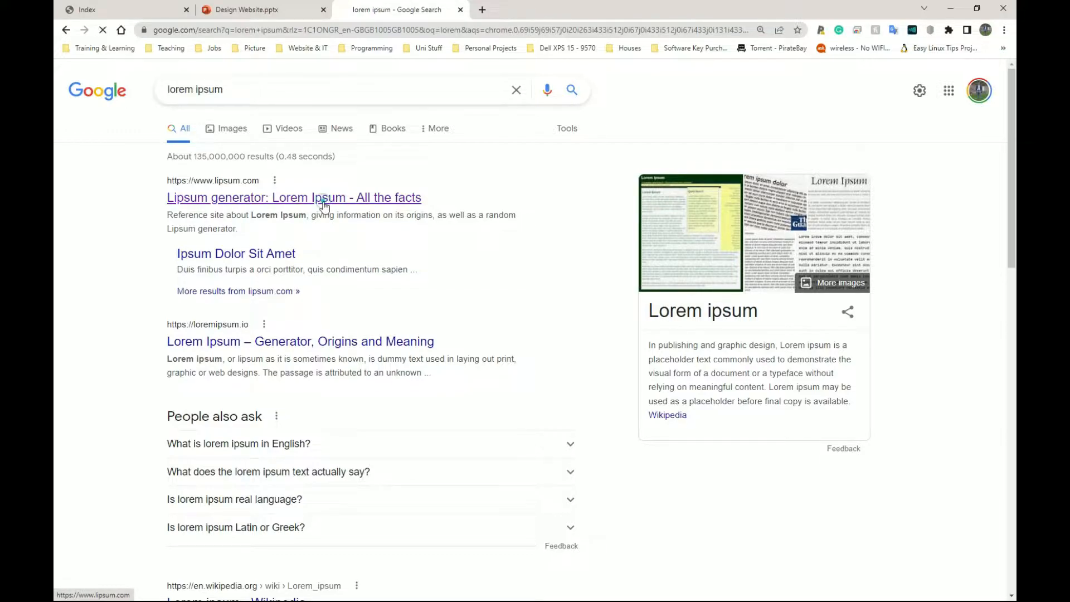
click(293, 197)
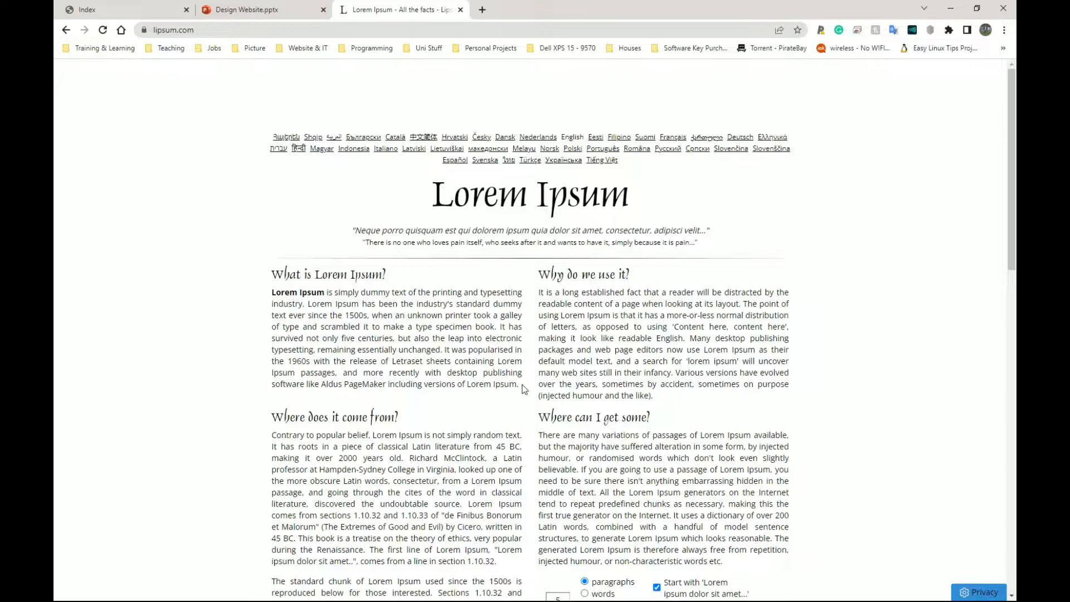
mouse_move(521, 393)
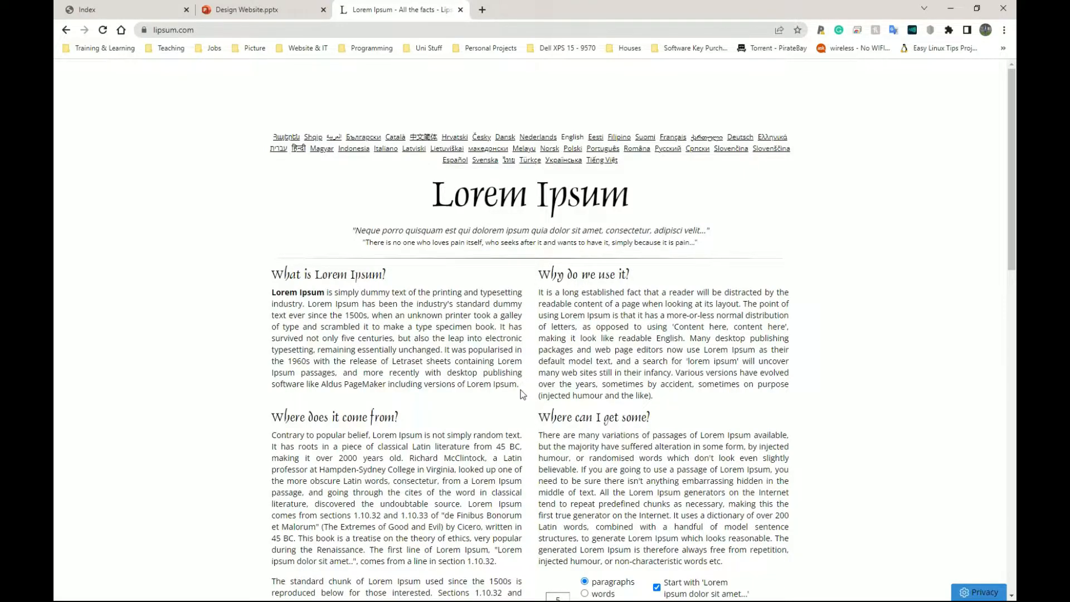
scroll(down, 3)
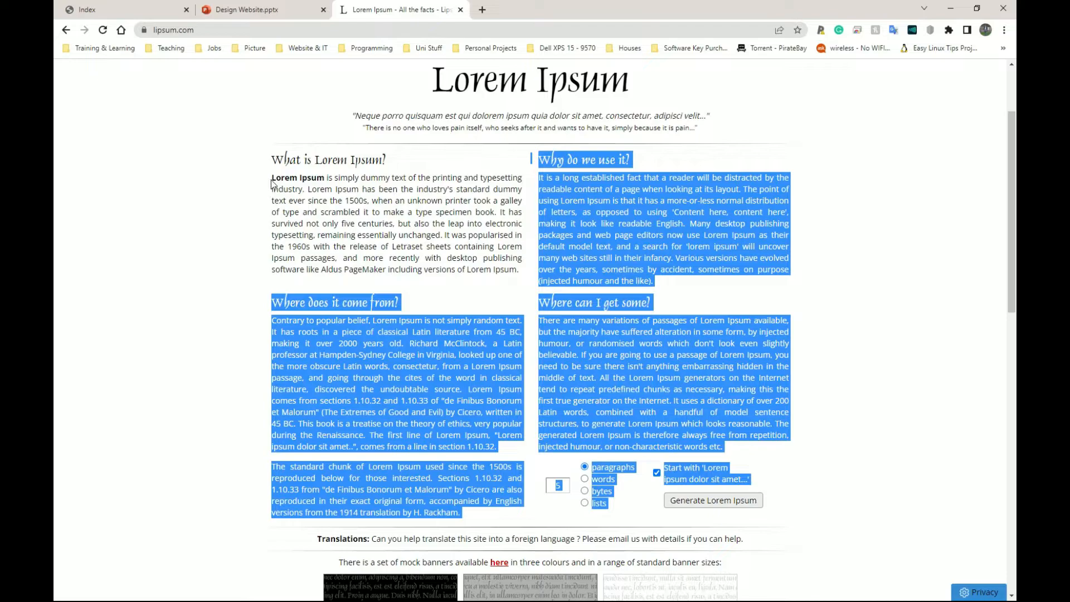
right_click(341, 205)
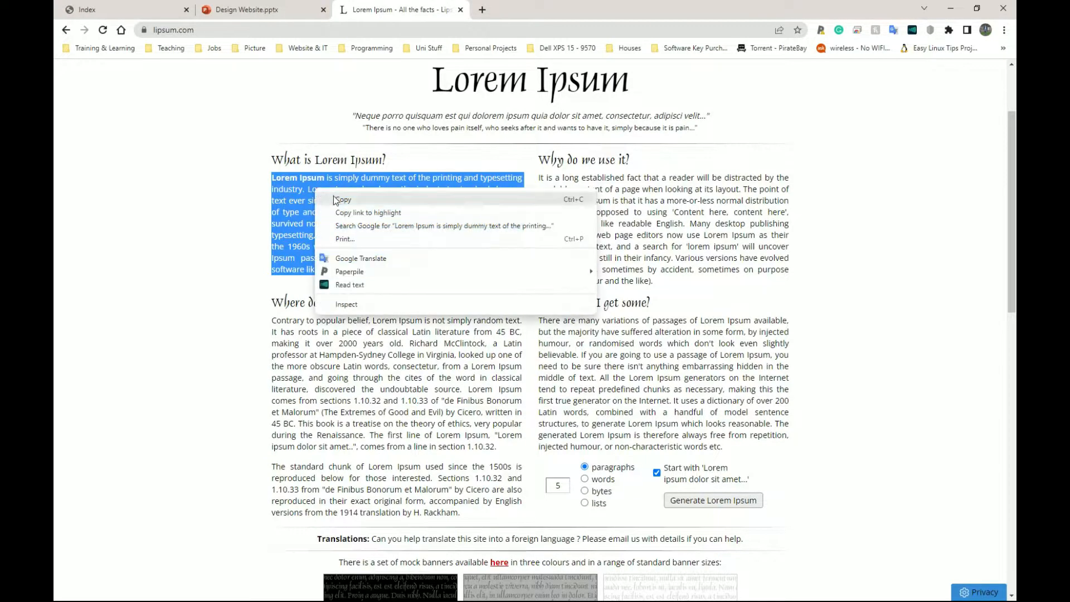
click(267, 53)
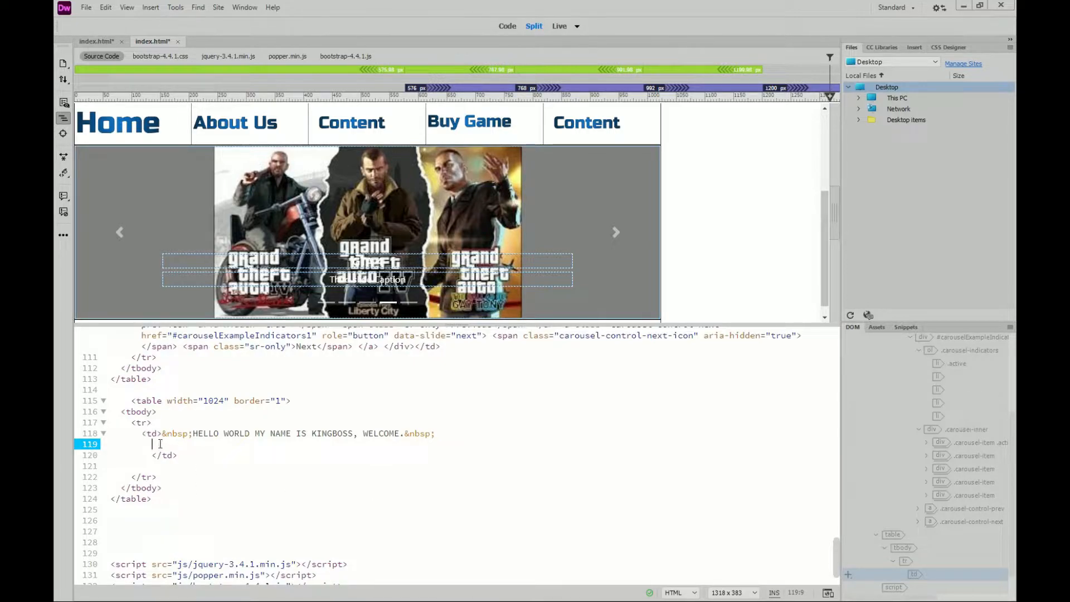
Paste the Lorem Ipsum paragraph after the welcome line in the cell's code, then switch away to the slides
right_click(154, 443)
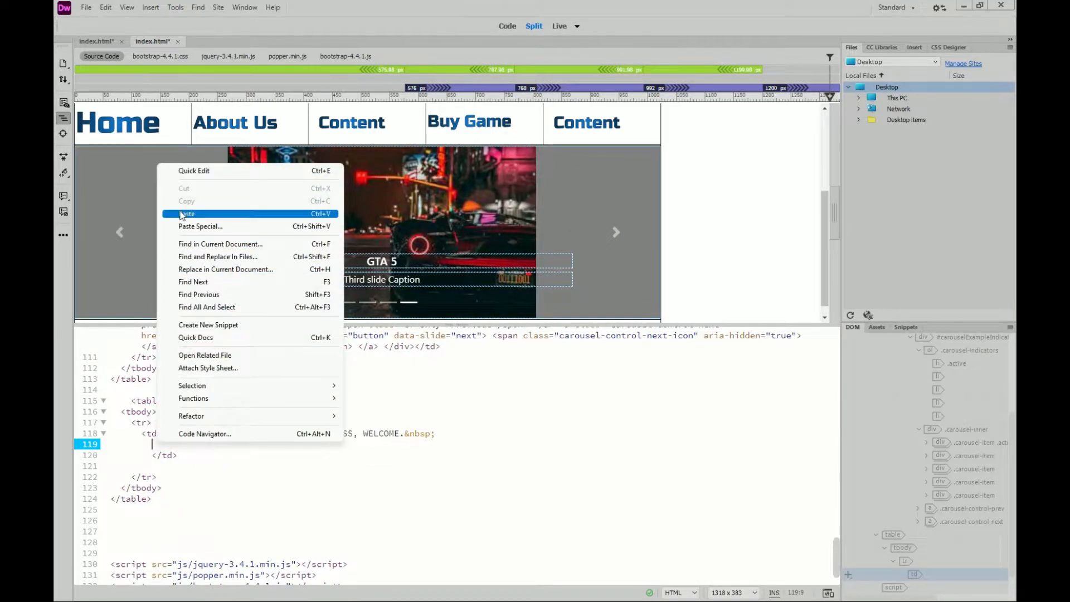
click(187, 214)
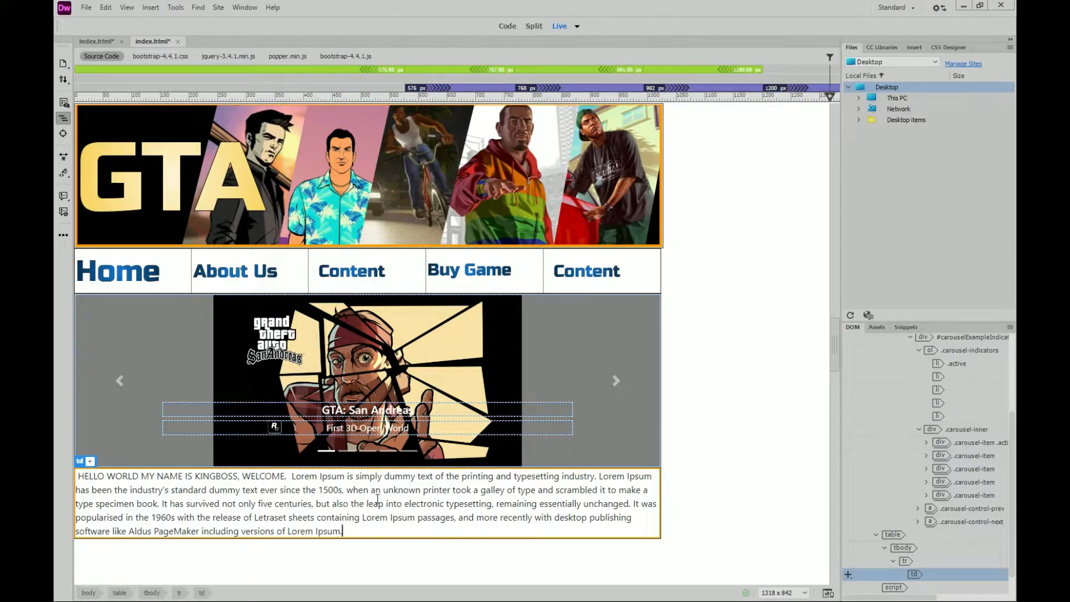
mouse_move(682, 440)
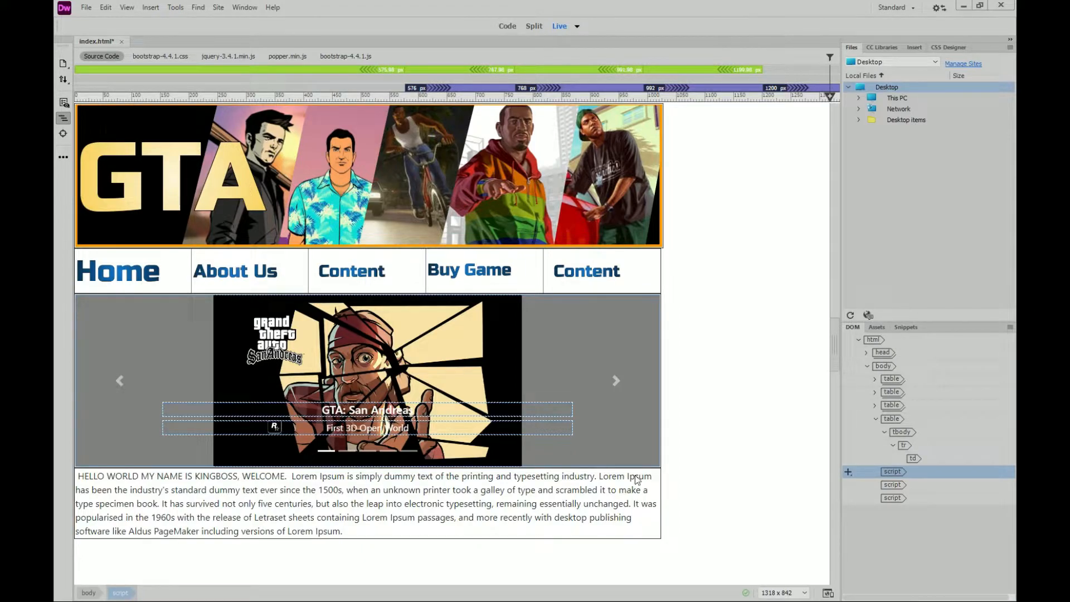
mouse_move(155, 527)
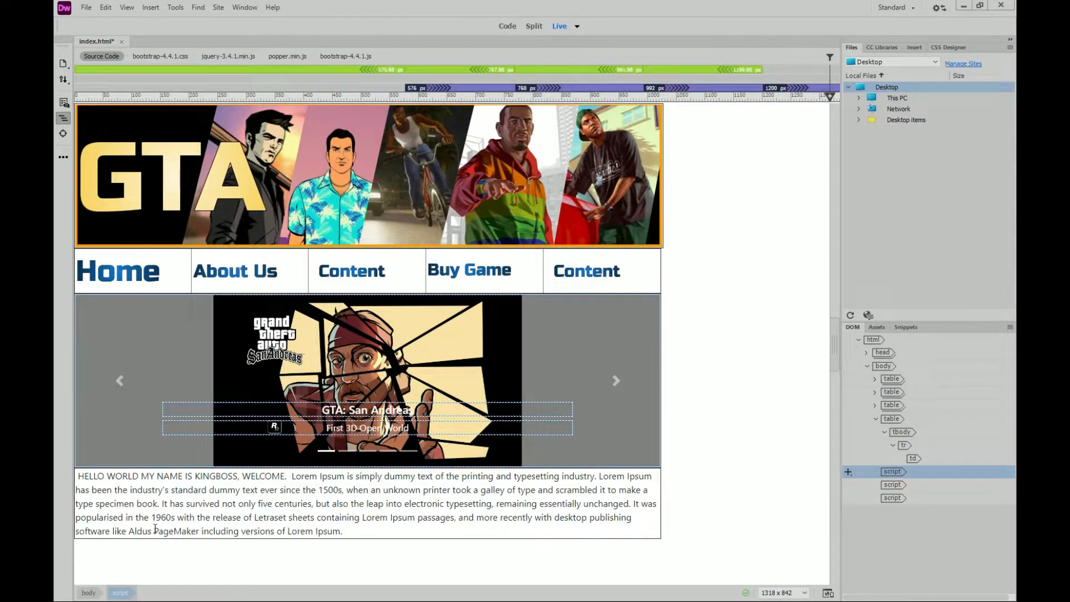
key(alt+tab)
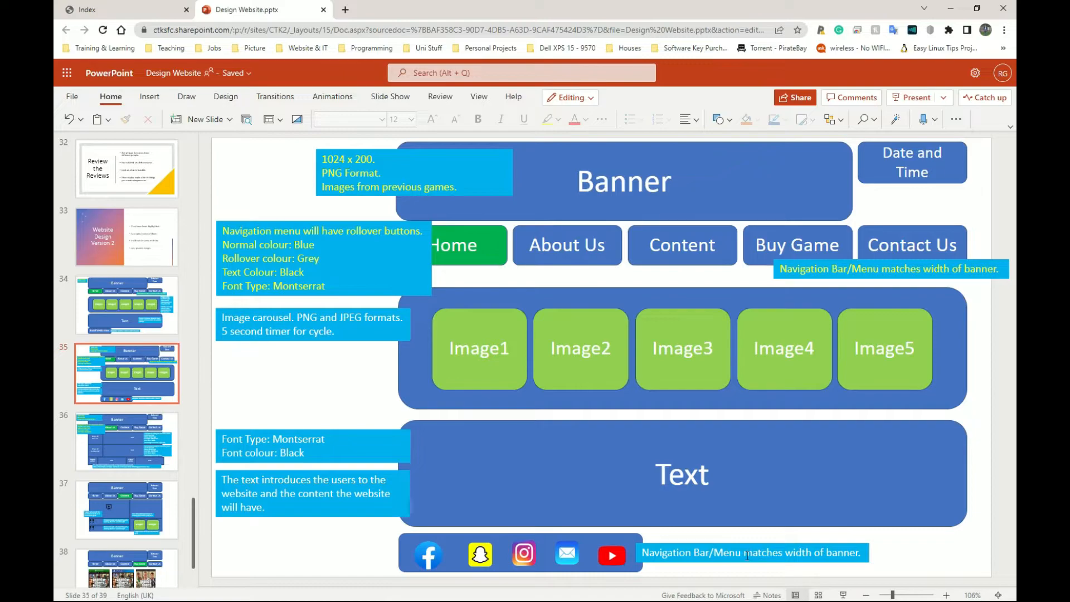
mouse_move(629, 552)
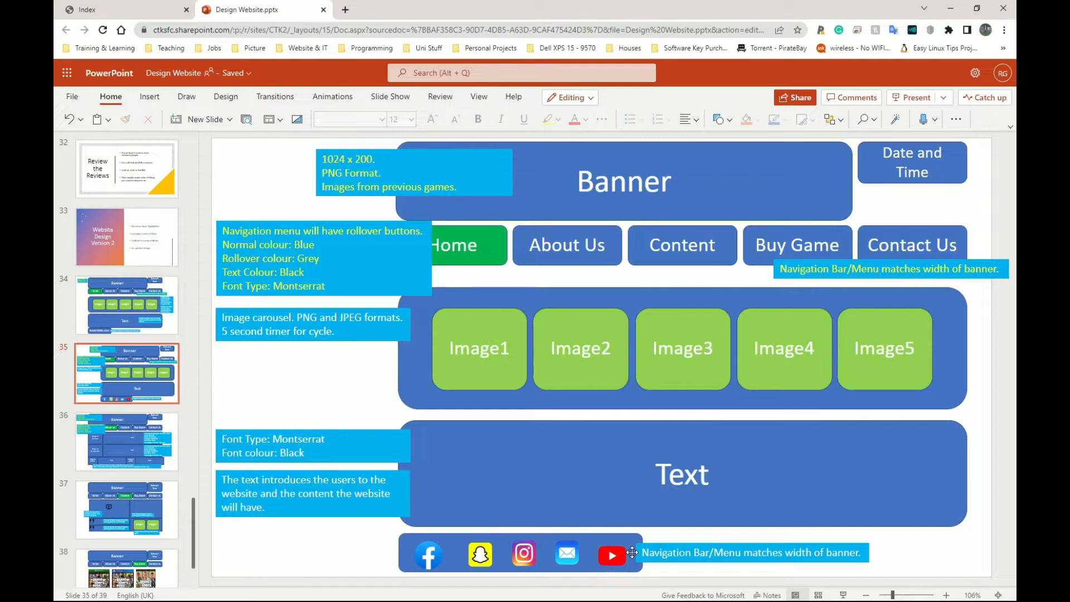
mouse_move(676, 537)
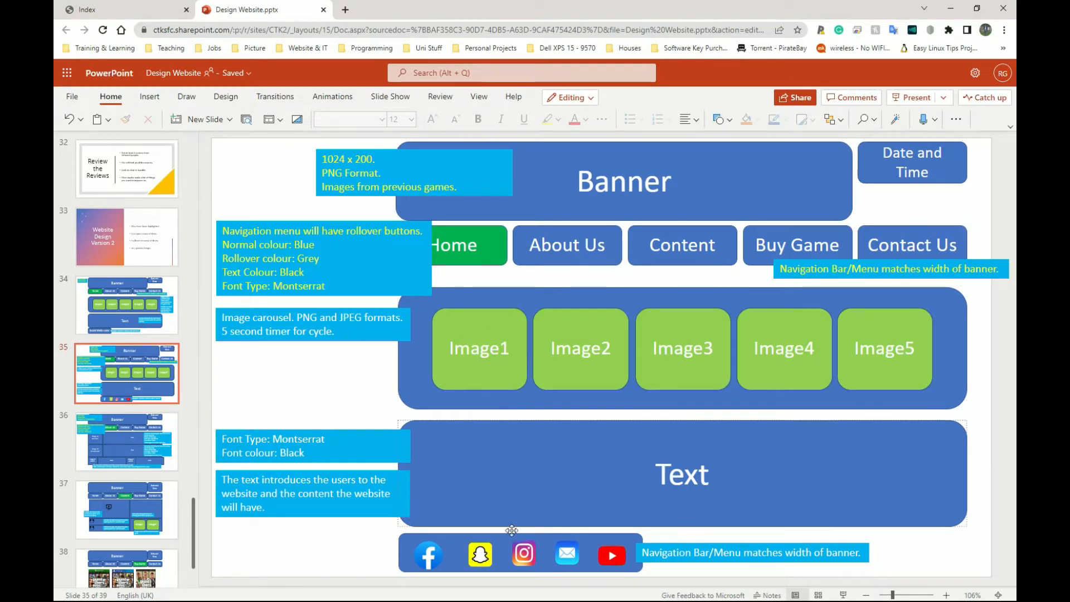
mouse_move(559, 551)
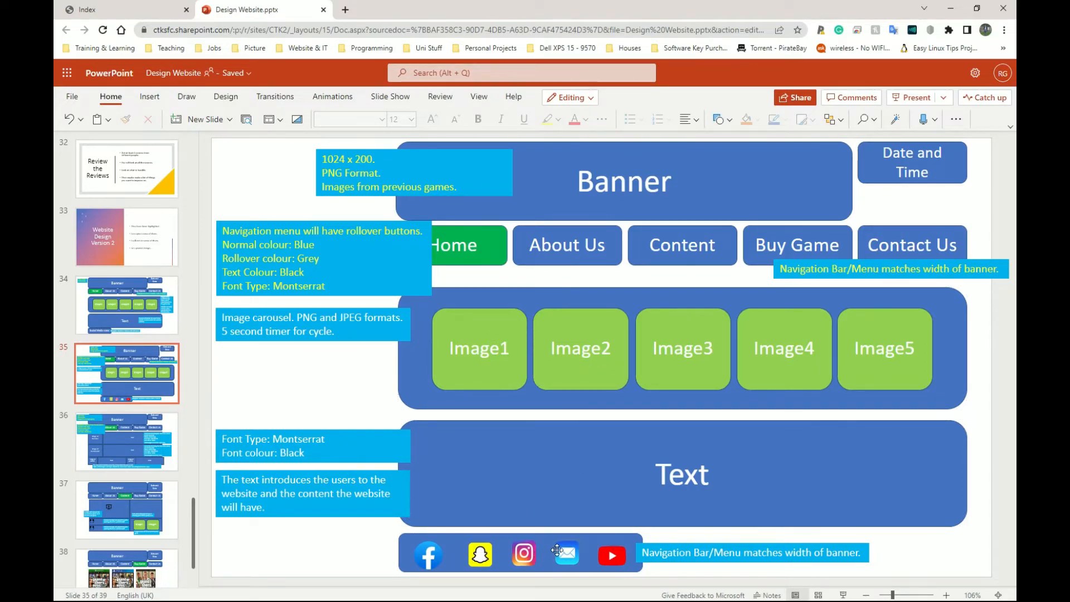